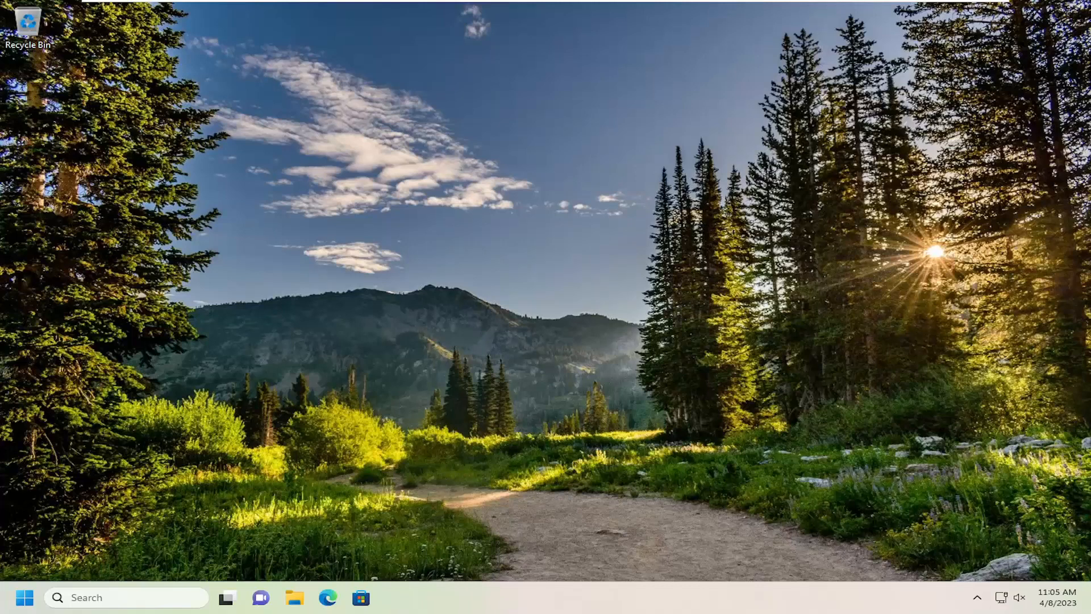
# Step: Search the taskbar for 'windows feat' to find Turn Windows features on or off
pyautogui.click(128, 597)
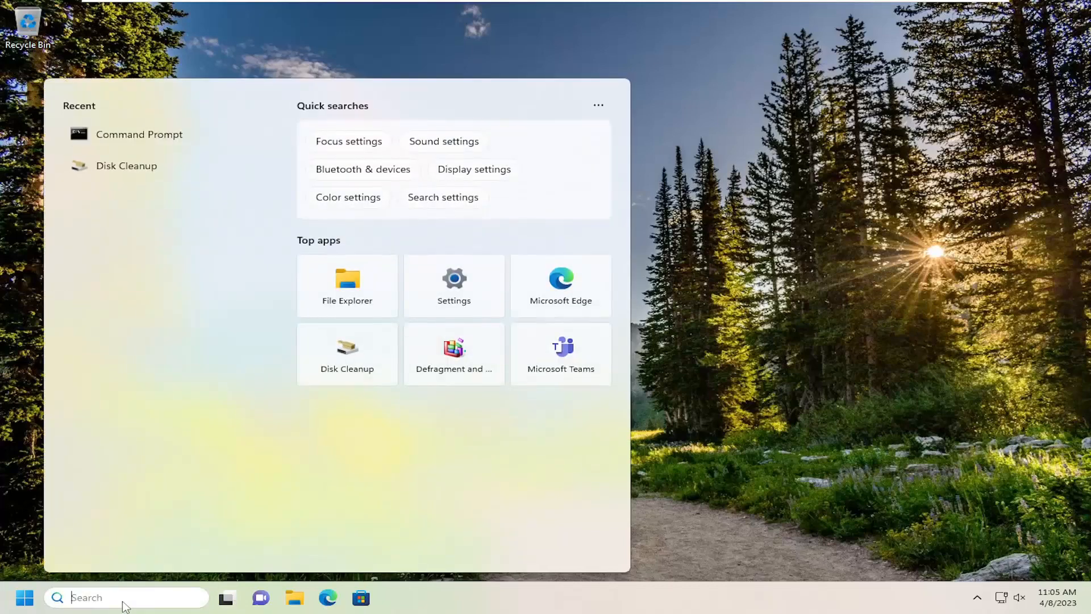
pyautogui.write('windows feat')
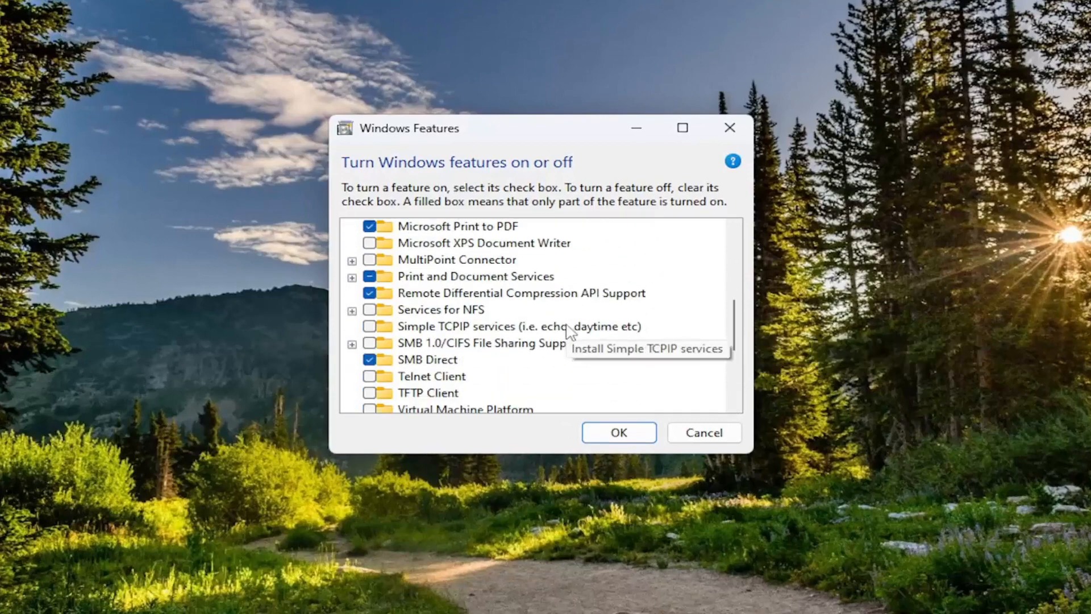
# Step: Uncheck Windows PowerShell 2.0, confirm its Engine component is cleared, and apply with OK
pyautogui.scroll(-3)
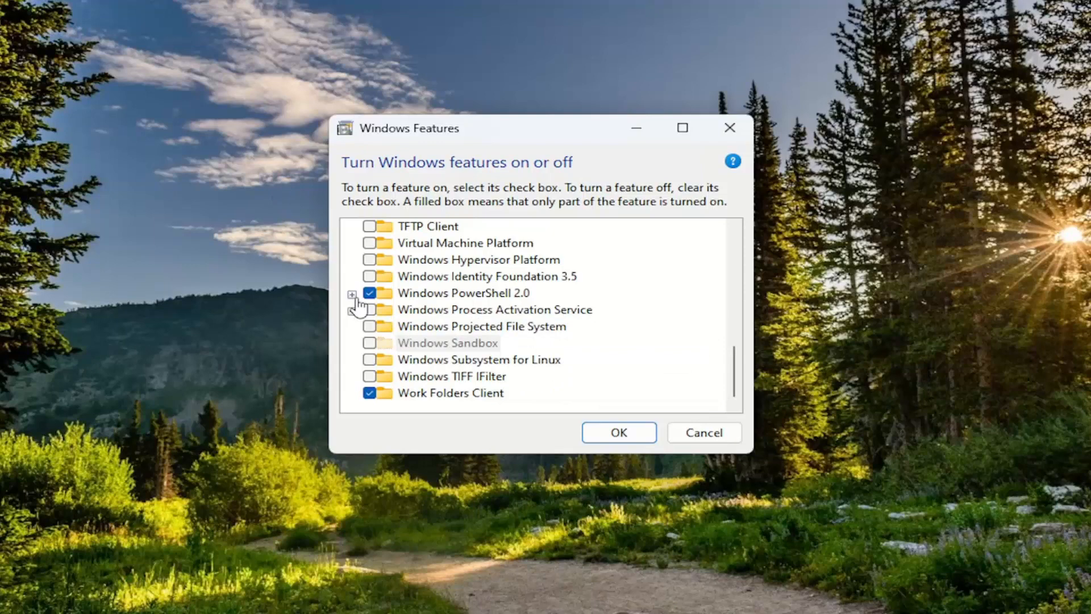
pyautogui.click(368, 292)
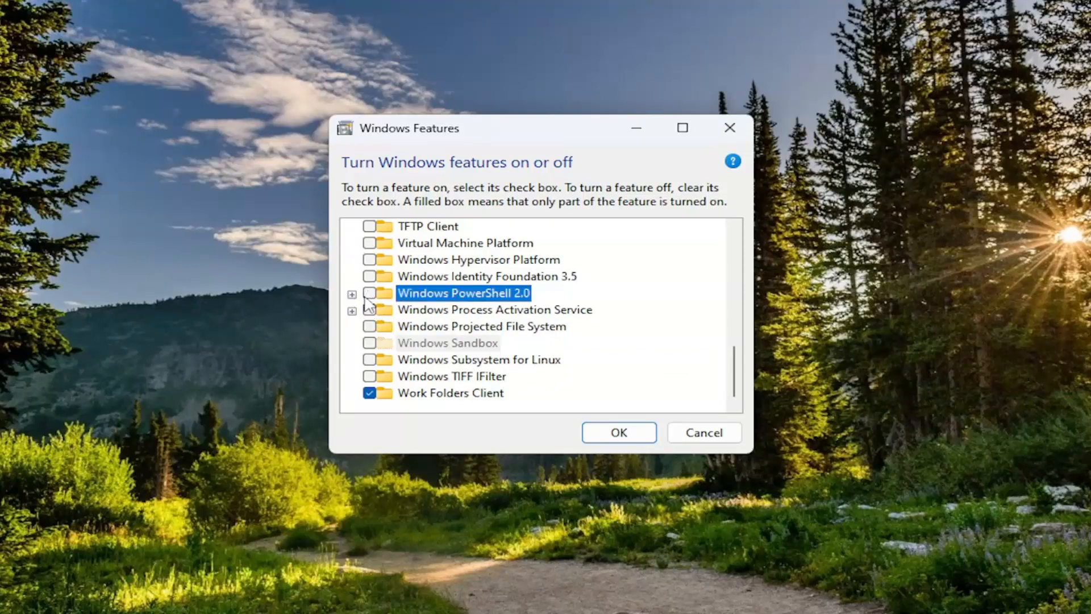
pyautogui.click(353, 294)
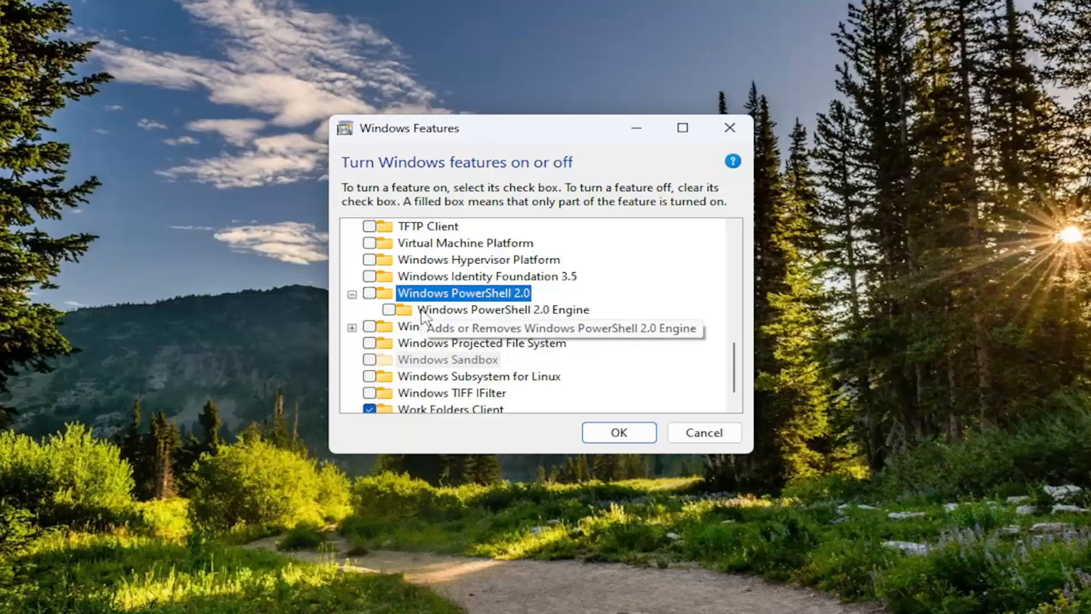
pyautogui.click(618, 432)
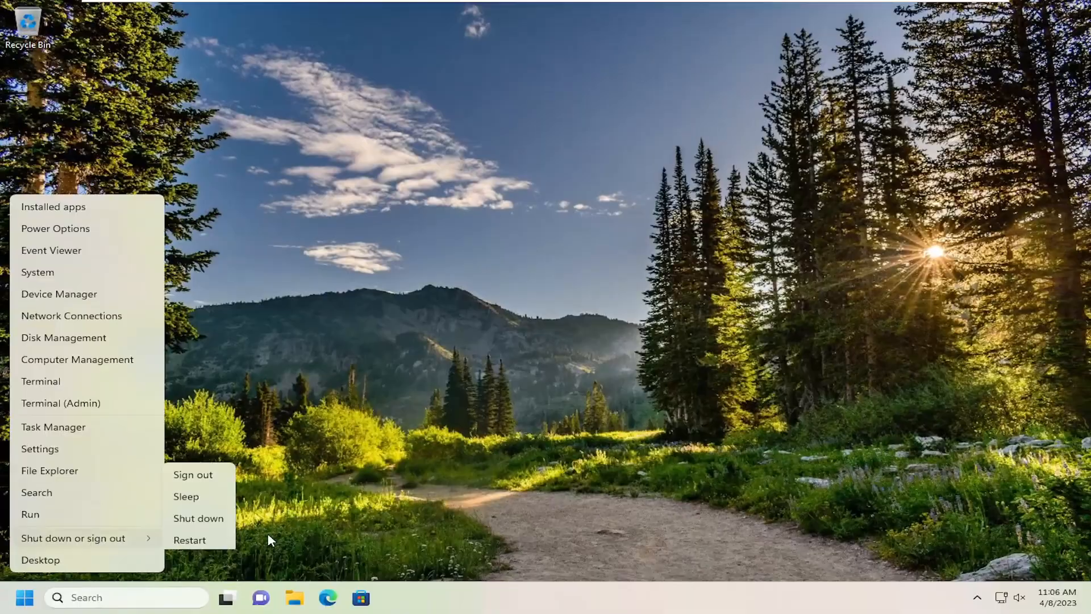
# Step: Choose Restart to reboot the PC and apply the PowerShell 2.0 removal
pyautogui.click(192, 474)
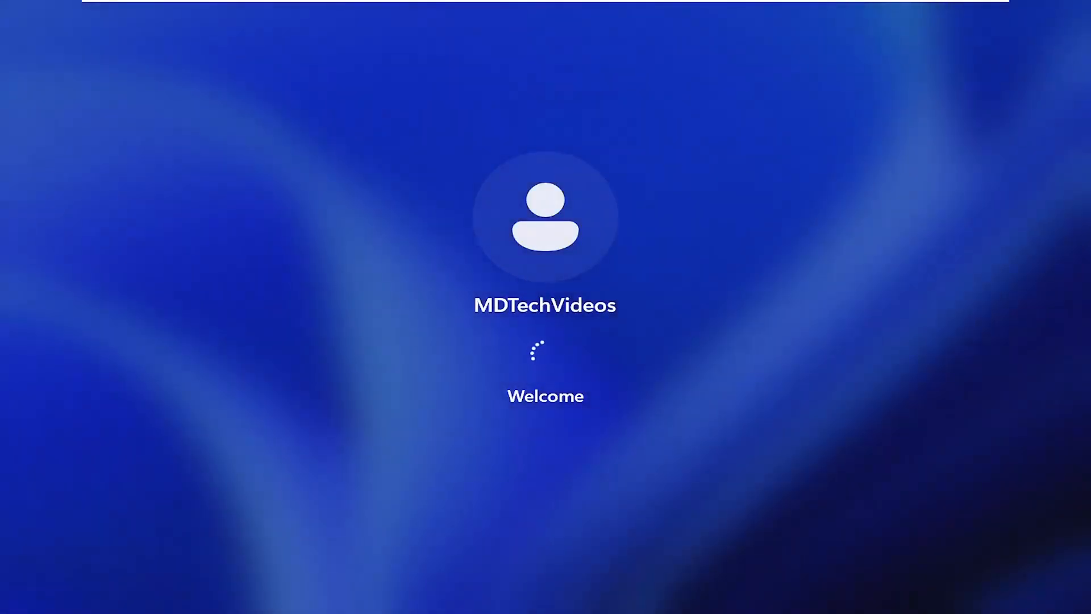